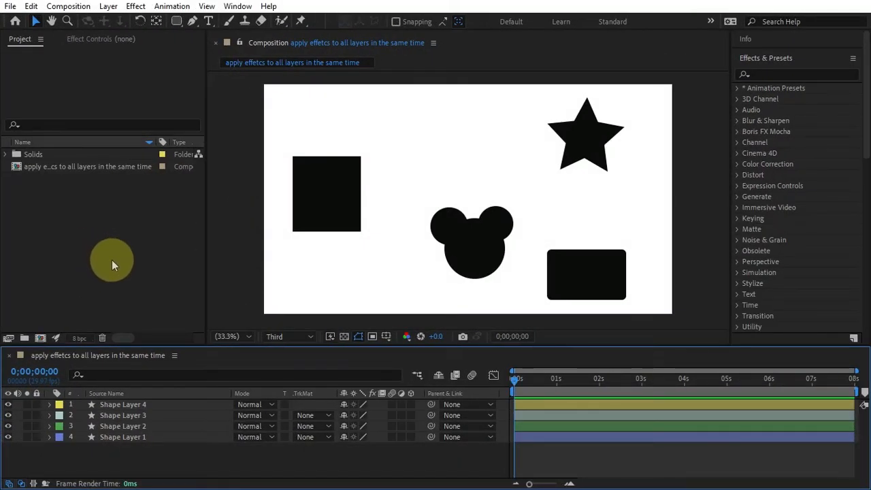
pyautogui.moveTo(134, 245)
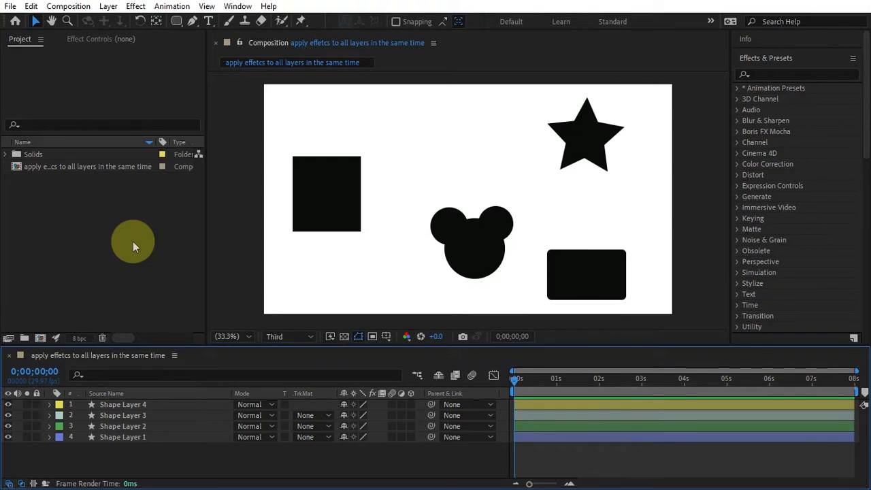
# - Add Adjustment Layer 2 at the top of the stack via Layer > New > Adjustment Layer
pyautogui.click(122, 404)
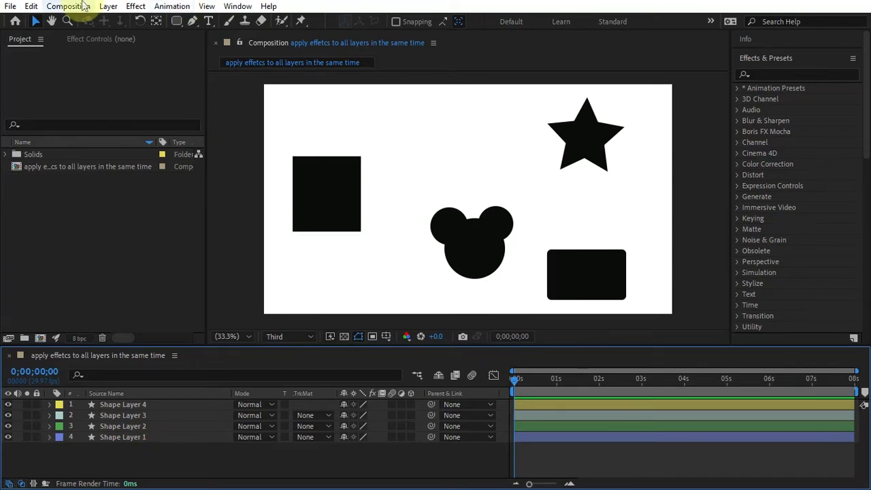
pyautogui.click(136, 5)
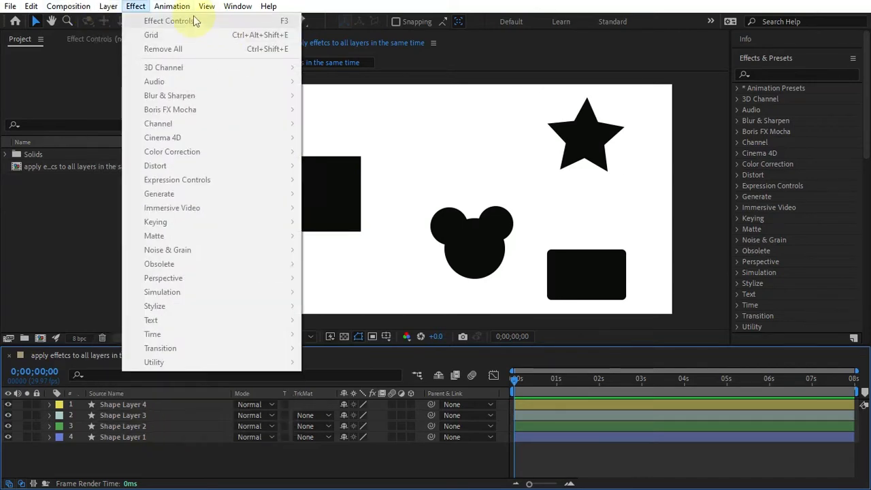
pyautogui.click(109, 6)
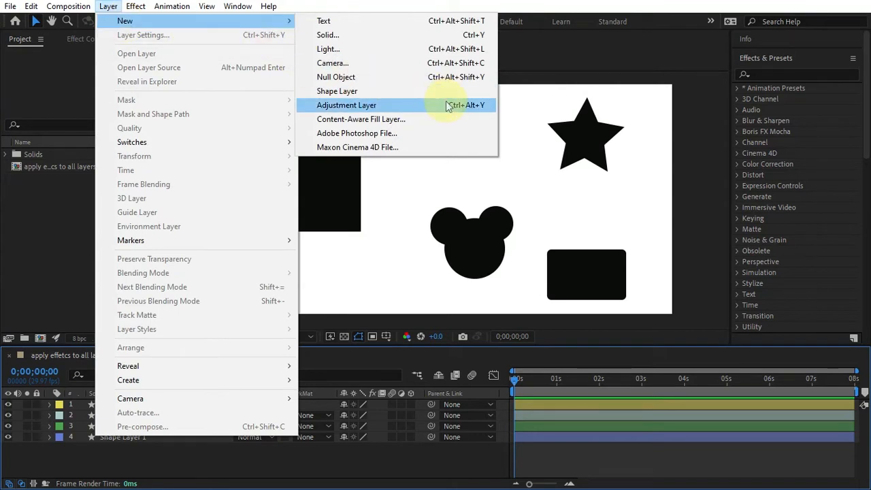
pyautogui.click(346, 105)
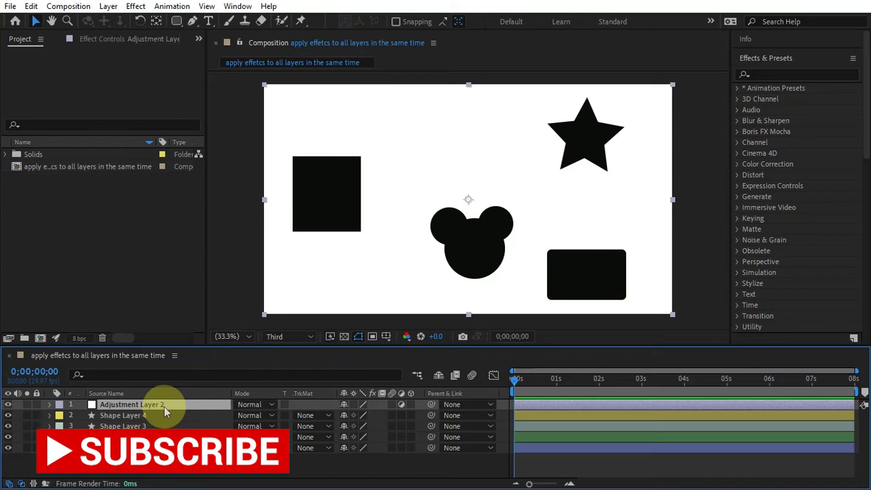
# - Apply a Fill effect to the adjustment layer and set its colour to magenta
pyautogui.click(131, 404)
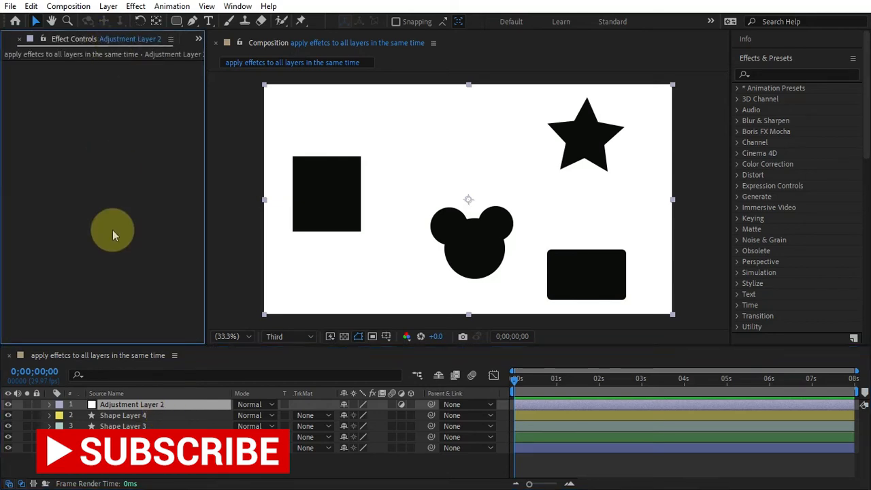
pyautogui.click(109, 5)
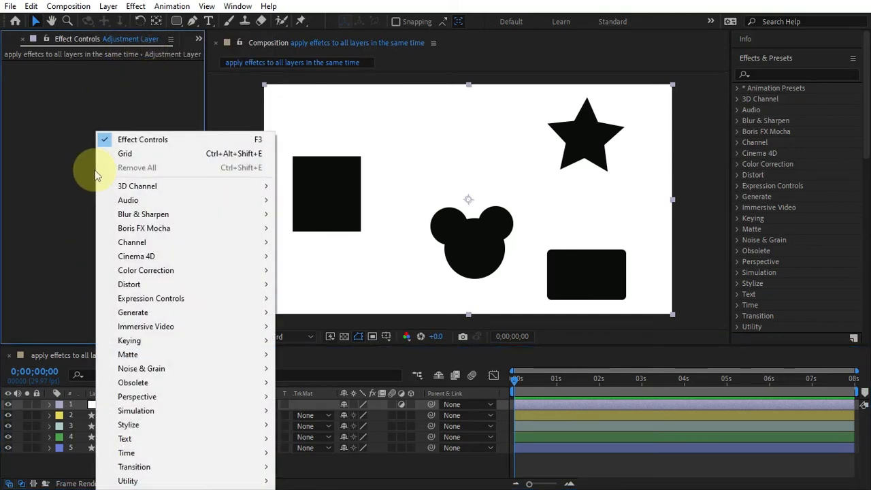
pyautogui.moveTo(583, 256)
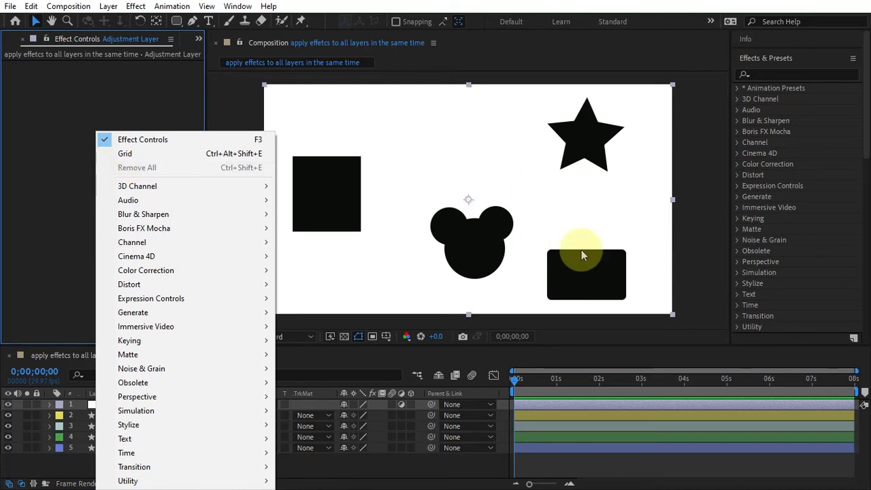
pyautogui.moveTo(211, 317)
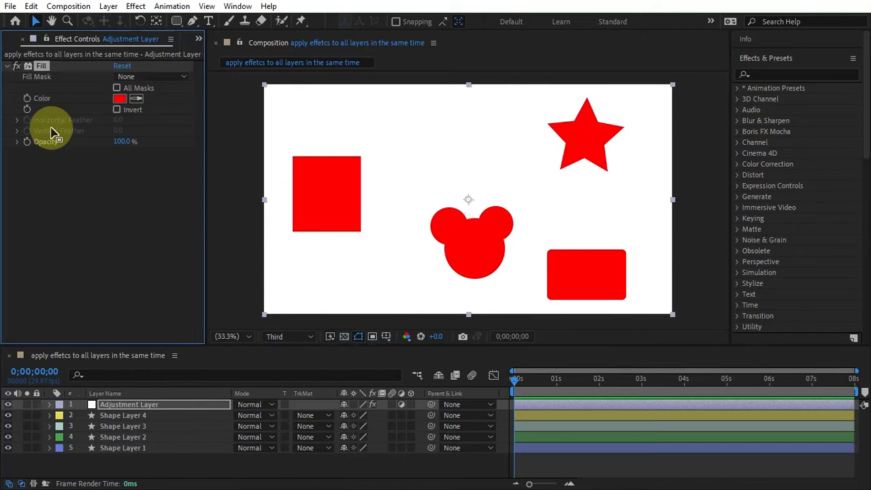
pyautogui.click(120, 98)
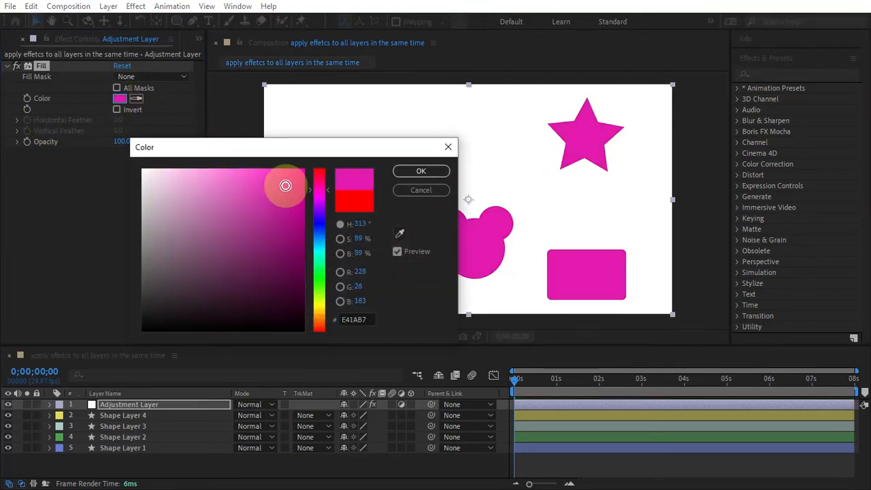
pyautogui.click(420, 171)
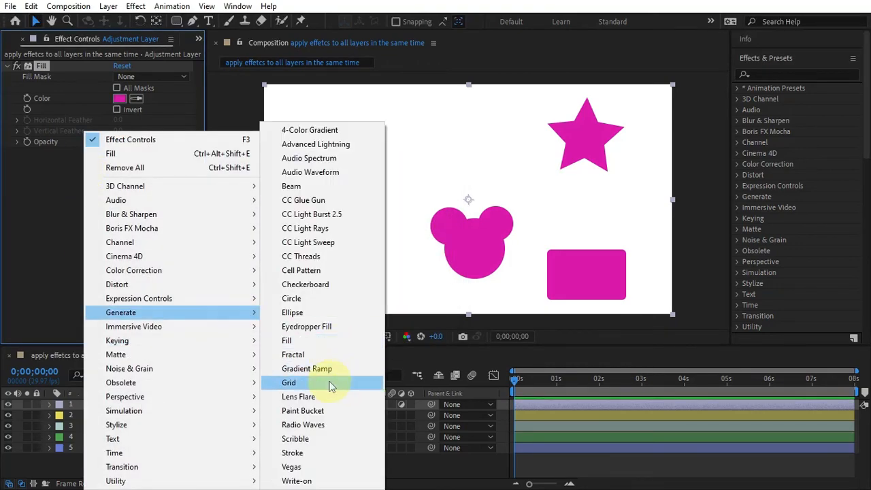
# - Apply a Grid effect with Lighten blending and border 7.0 over the shapes
pyautogui.click(288, 381)
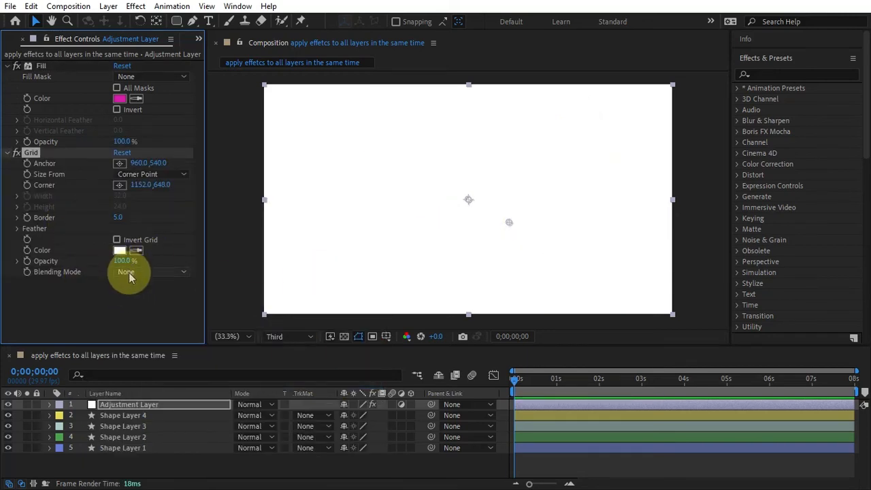
pyautogui.click(125, 272)
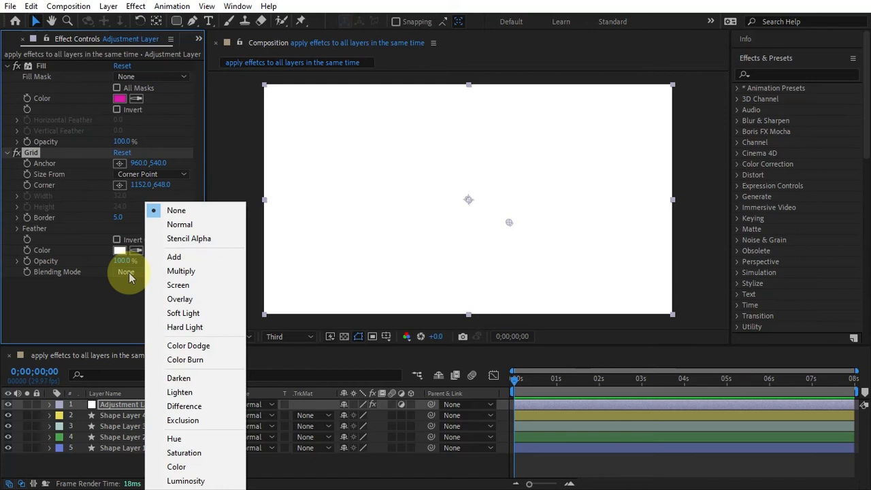
pyautogui.click(180, 392)
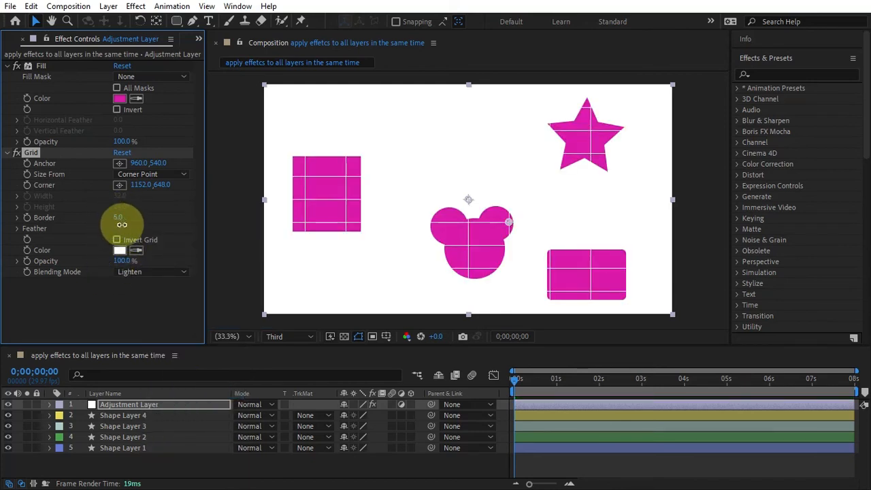
pyautogui.moveTo(122, 216); pyautogui.dragTo(136, 313)
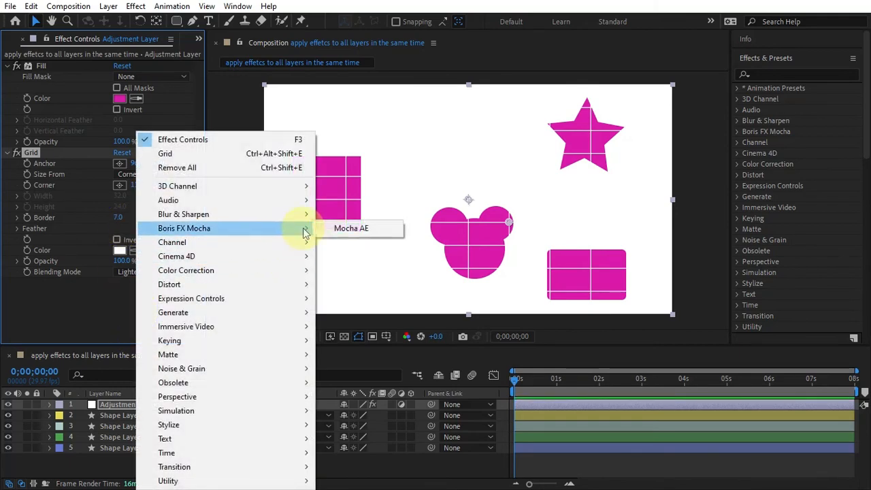
pyautogui.moveTo(296, 298)
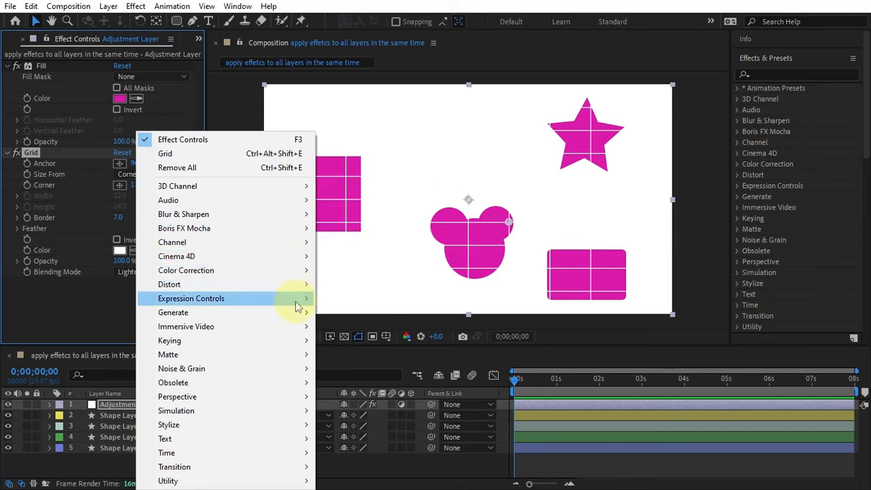
pyautogui.moveTo(204, 367)
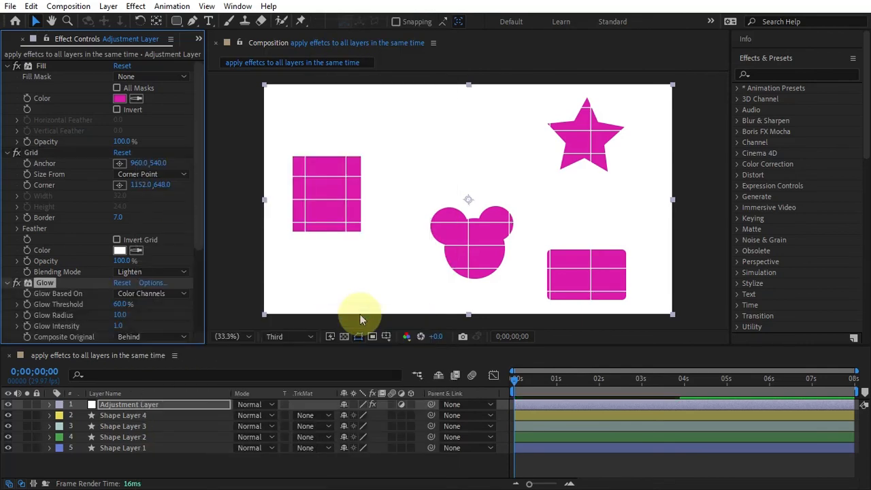
# - Review the Glow effect settings applied to the adjustment layer
pyautogui.scroll(-3)
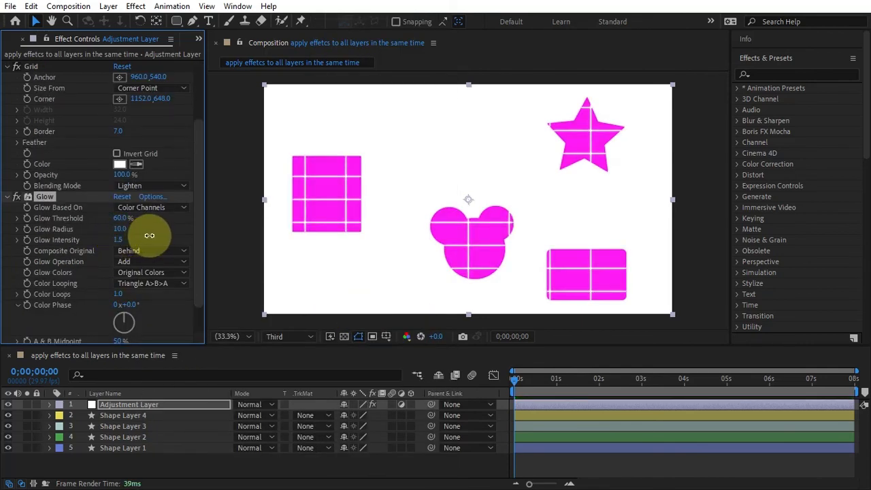